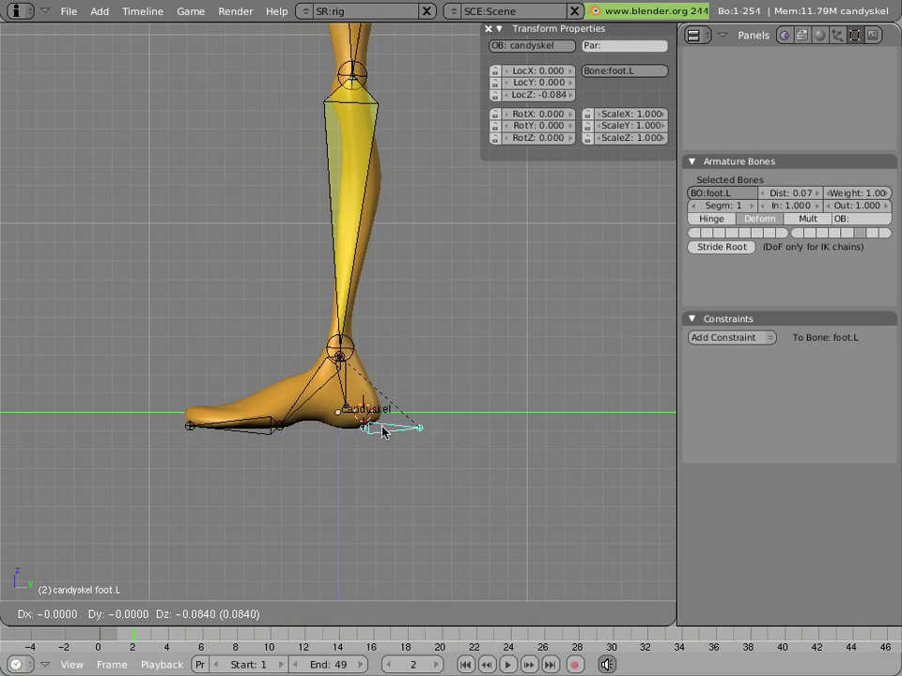
Step: Lower the foot control to test, then extrude a new heel bone down from the ankle joint
left_click_drag(379, 430, 395, 537)
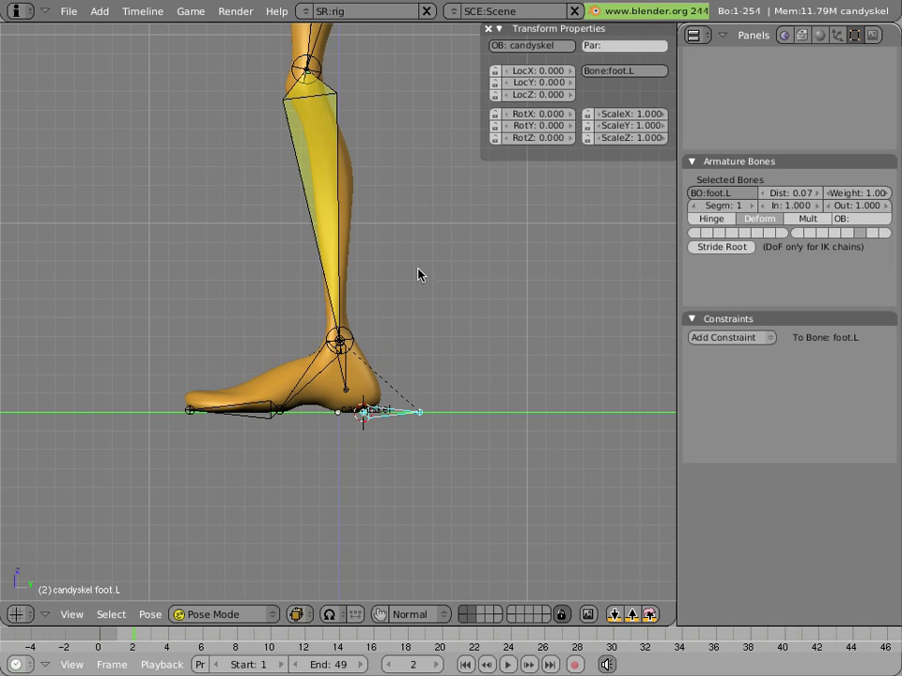
mouse_move(391, 261)
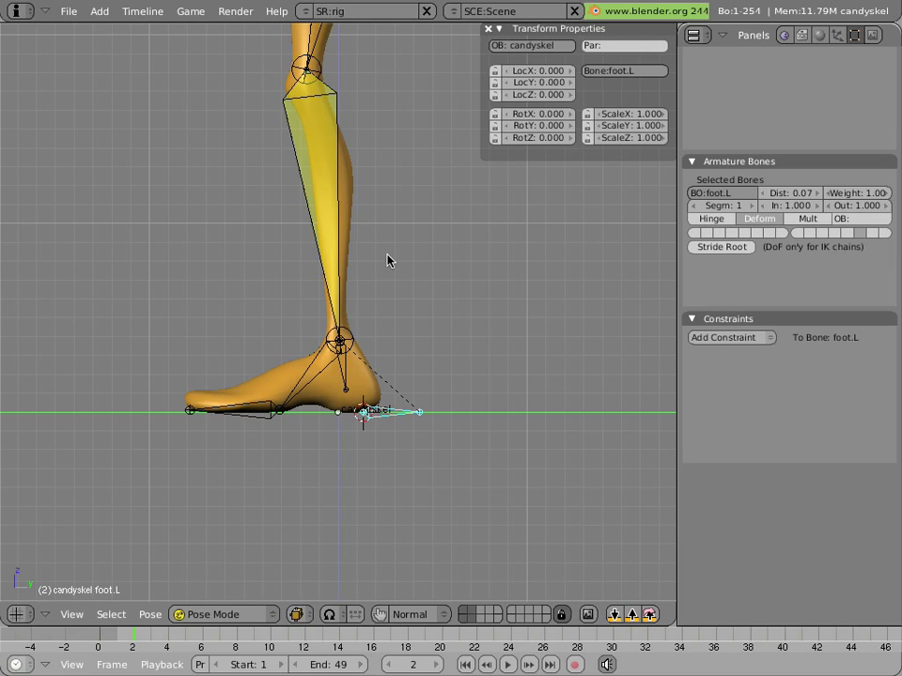
mouse_move(384, 263)
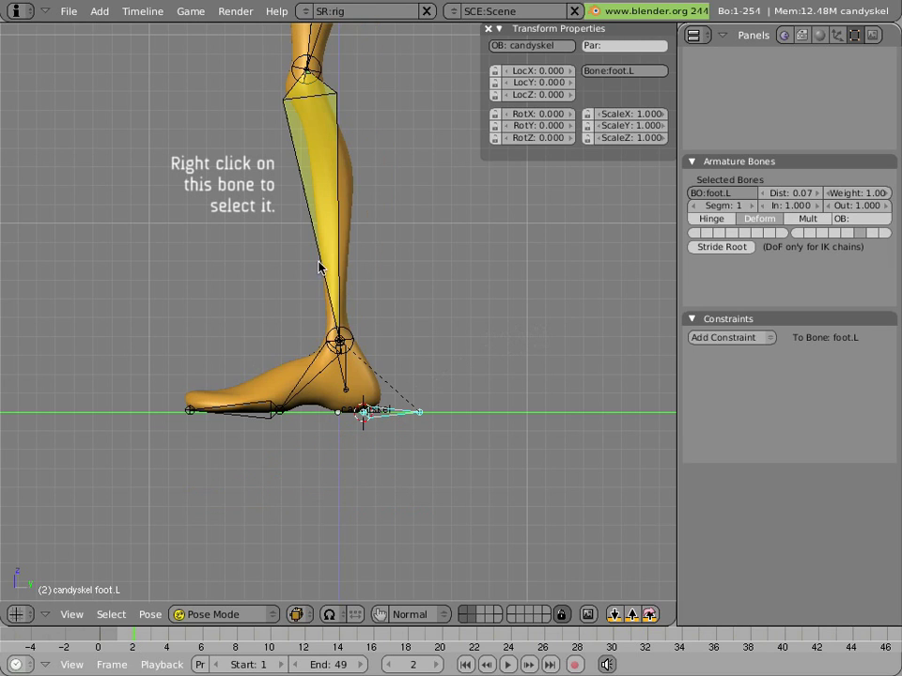
left_click(226, 615)
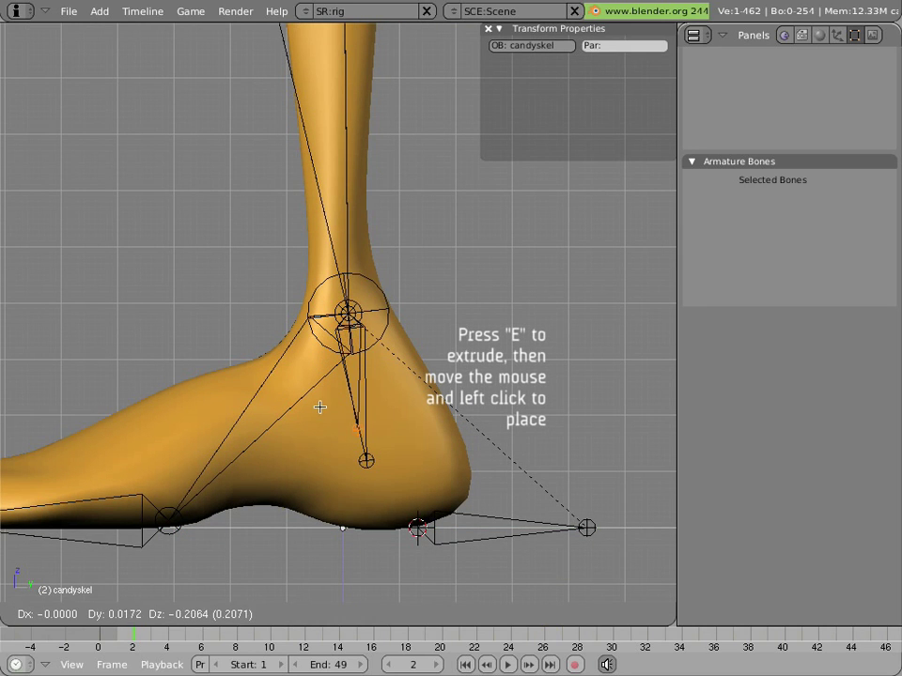
mouse_move(323, 395)
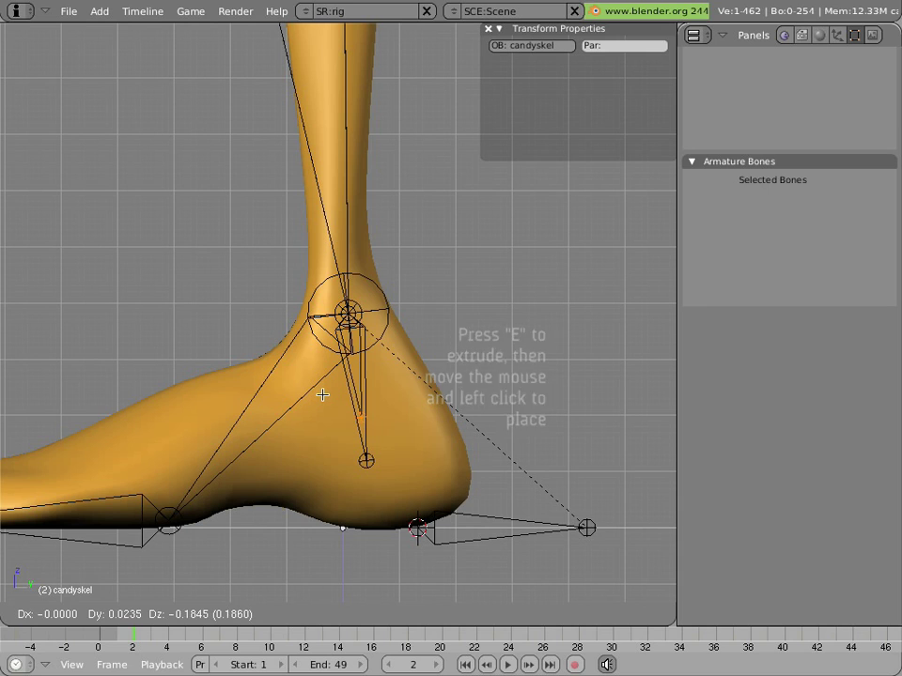
left_click(354, 390)
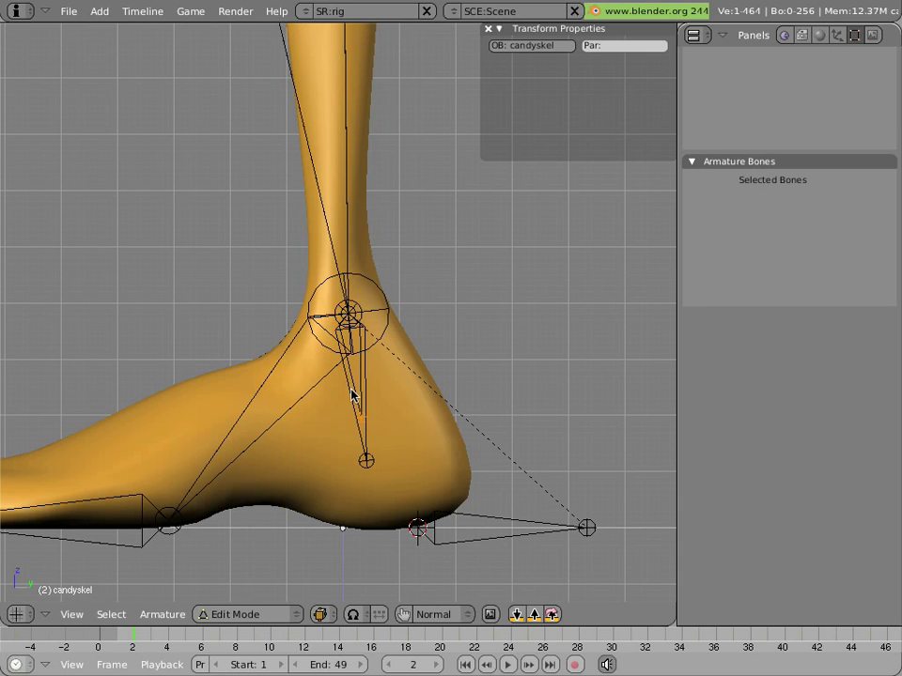
left_click(245, 615)
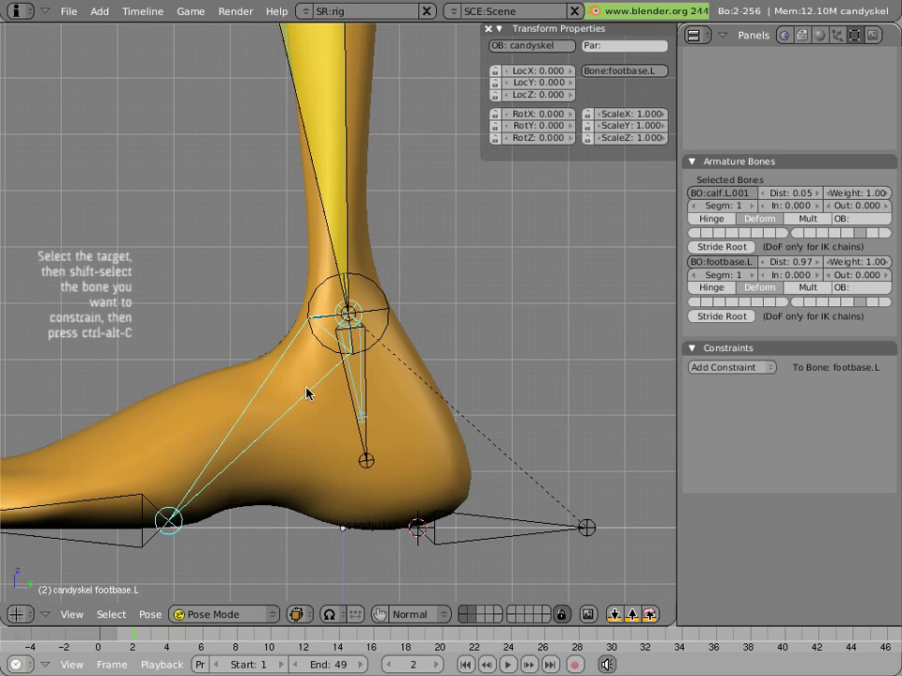
Step: Add a Copy Location constraint tying footbase.L to calf.L.001
left_click(722, 367)
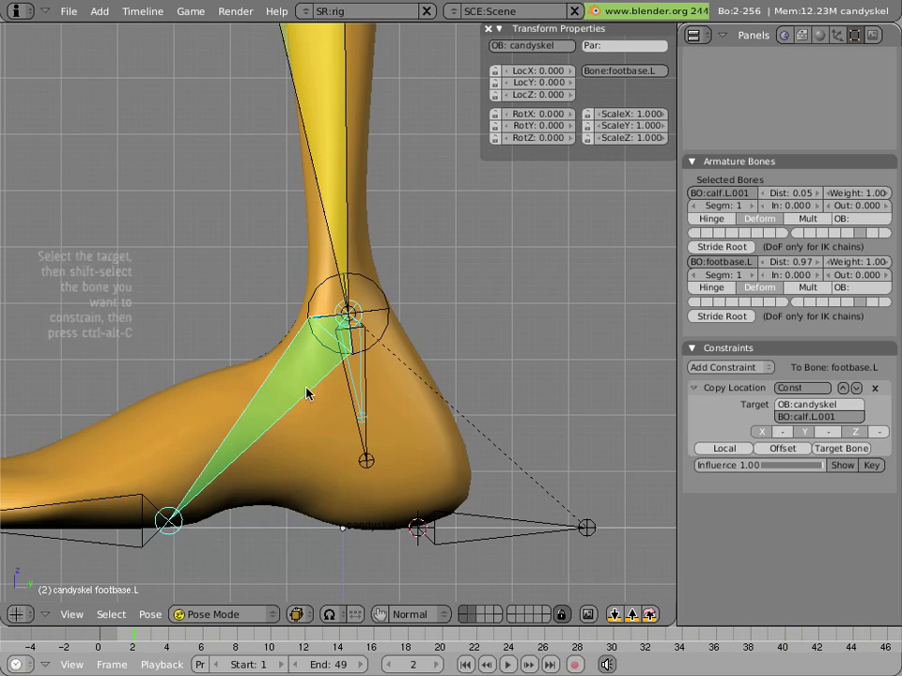
mouse_move(353, 385)
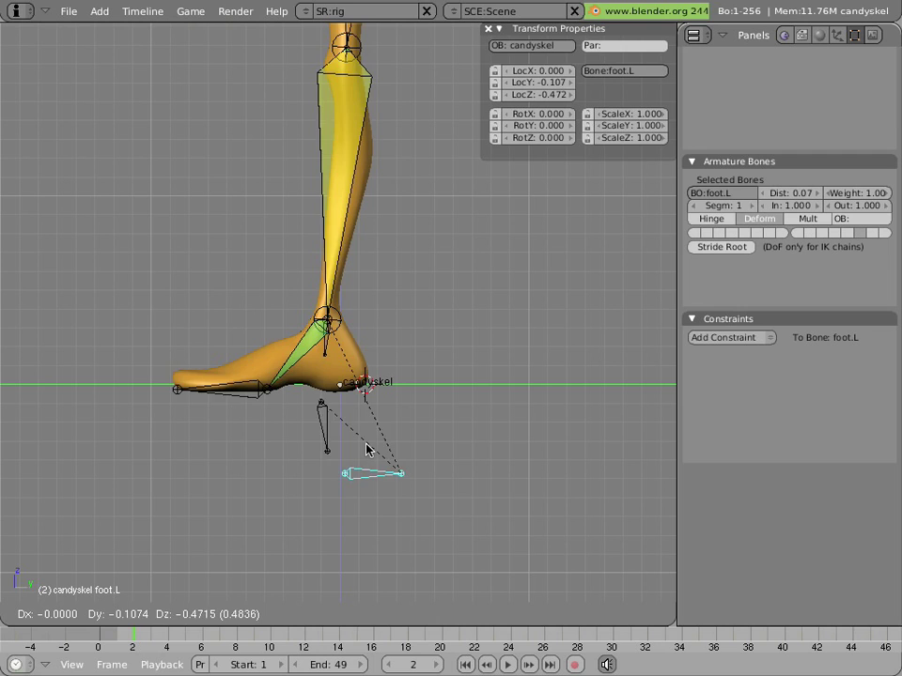
left_click_drag(367, 447, 353, 543)
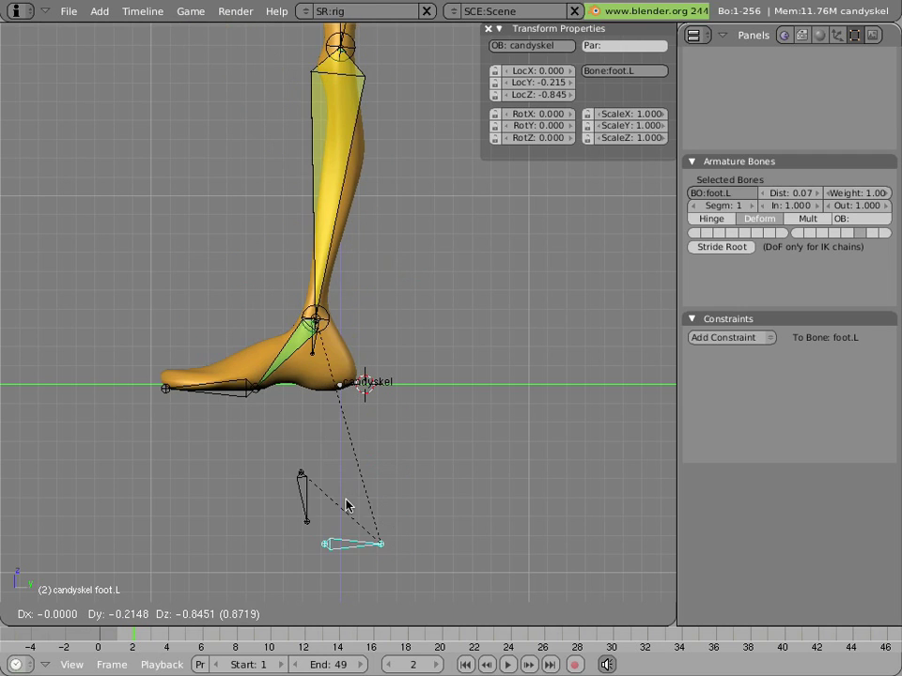
left_click_drag(353, 543, 367, 402)
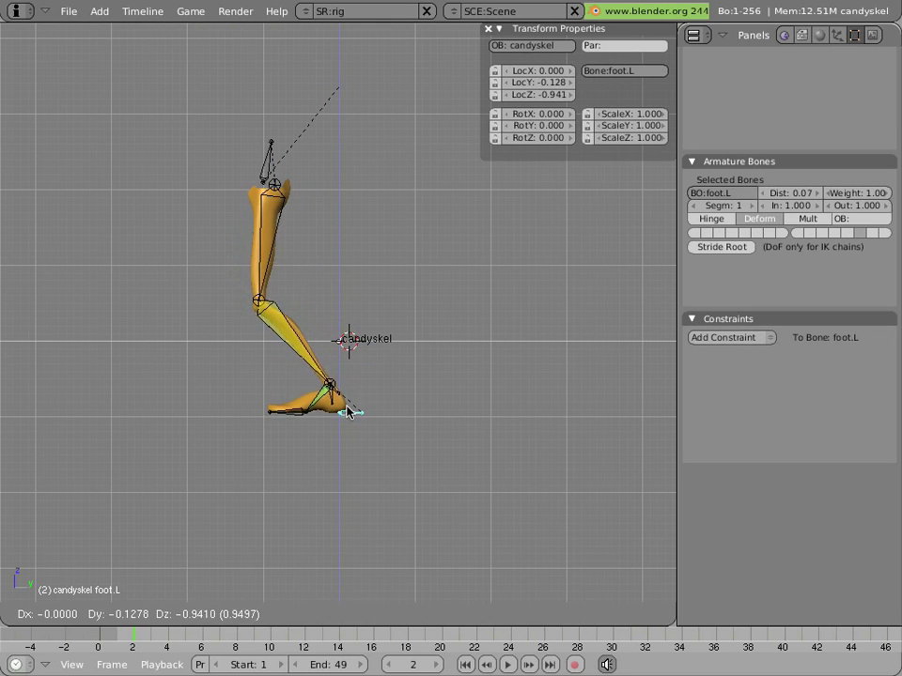
left_click_drag(347, 410, 338, 518)
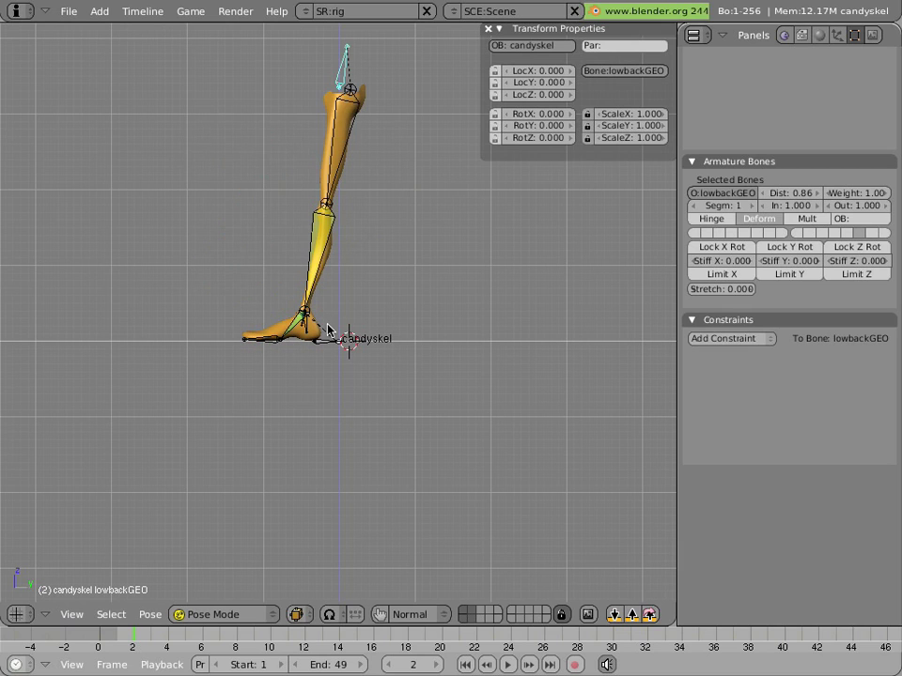
left_click(339, 320)
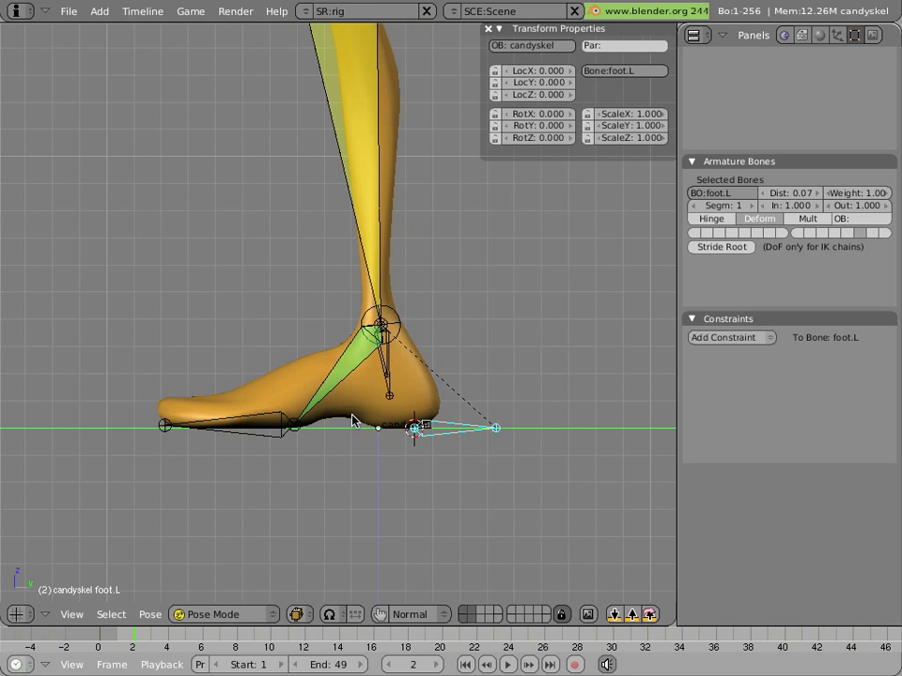
mouse_move(246, 265)
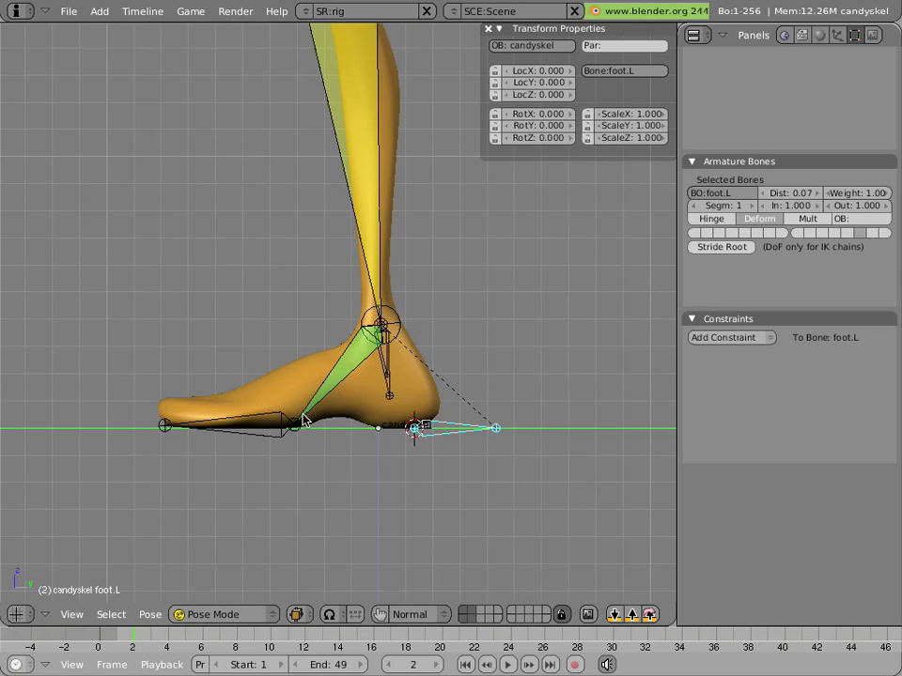
mouse_move(316, 413)
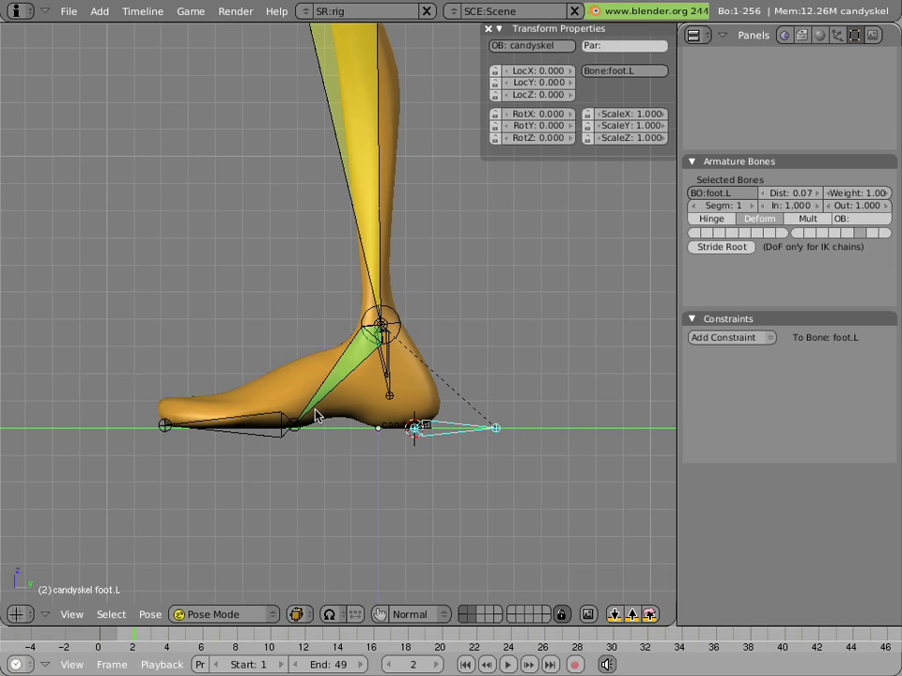
mouse_move(252, 428)
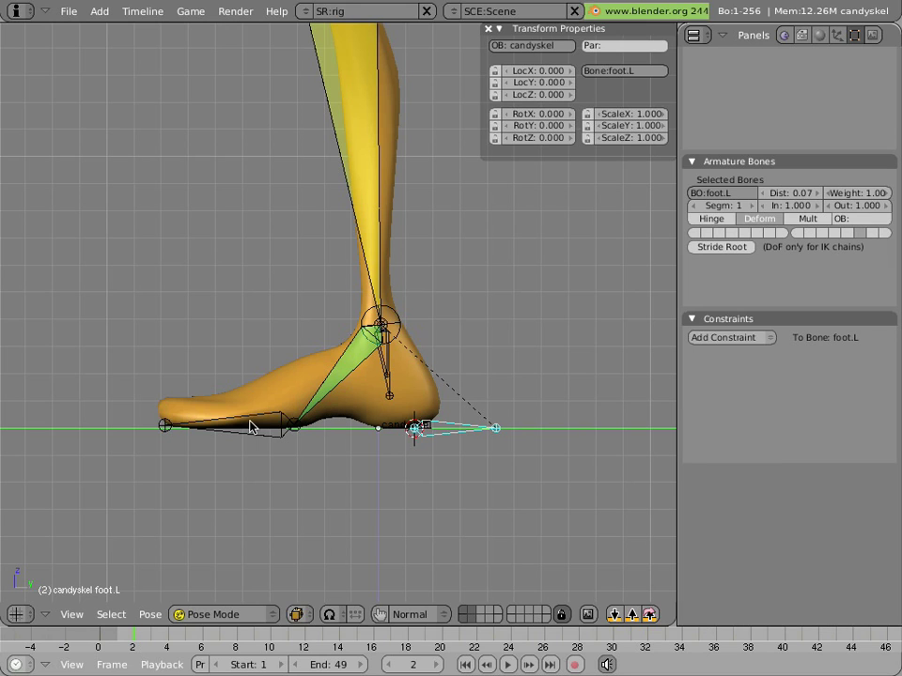
Step: Select footbase.L to view its Copy Location constraint and return to armature editing
left_click(297, 424)
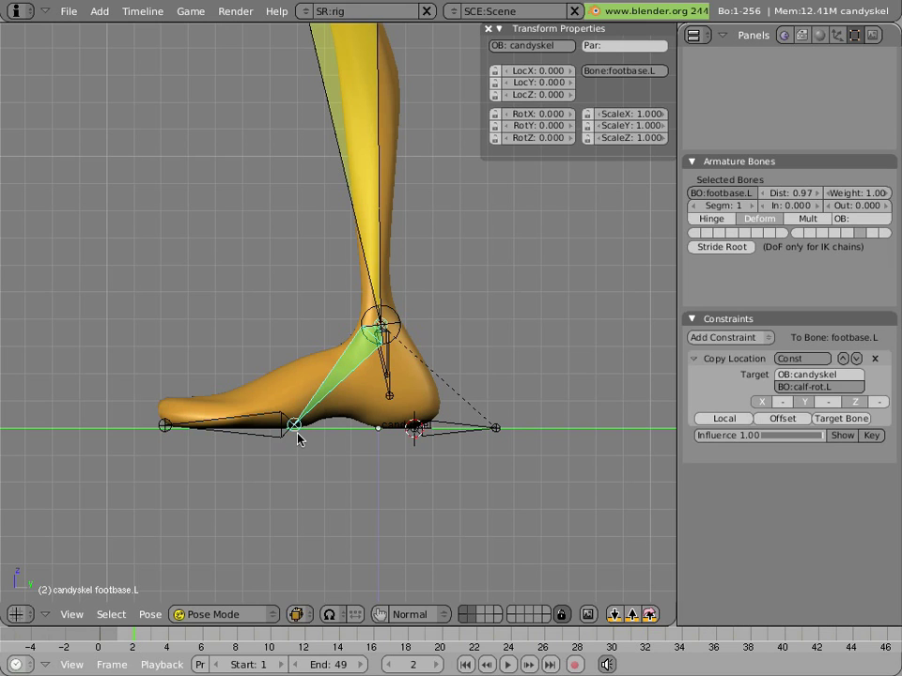
left_click(226, 615)
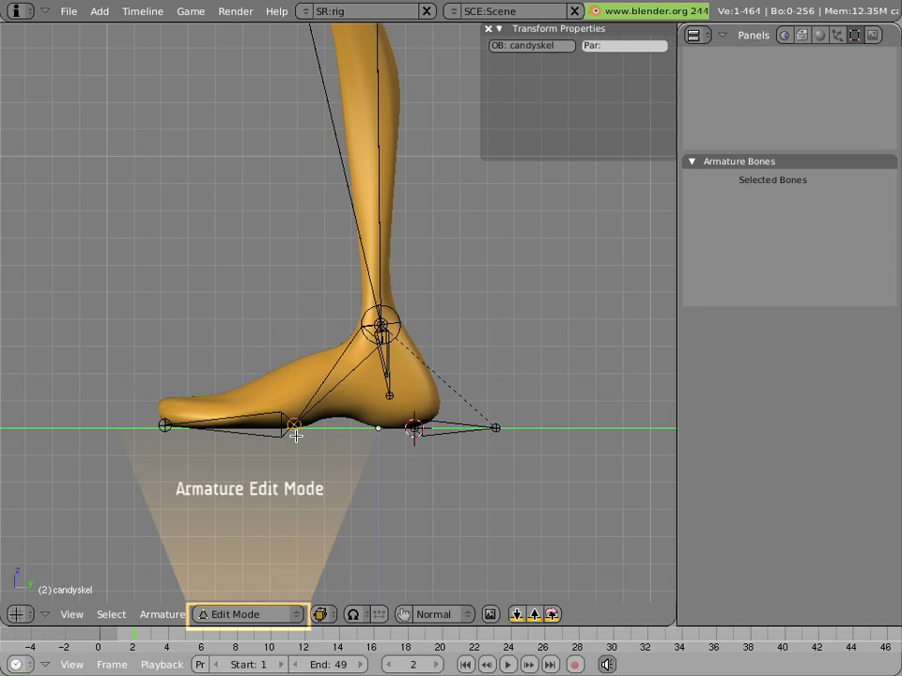
Step: Add a new bone and snap it onto the 3D cursor position at the foot
key("shift+s")
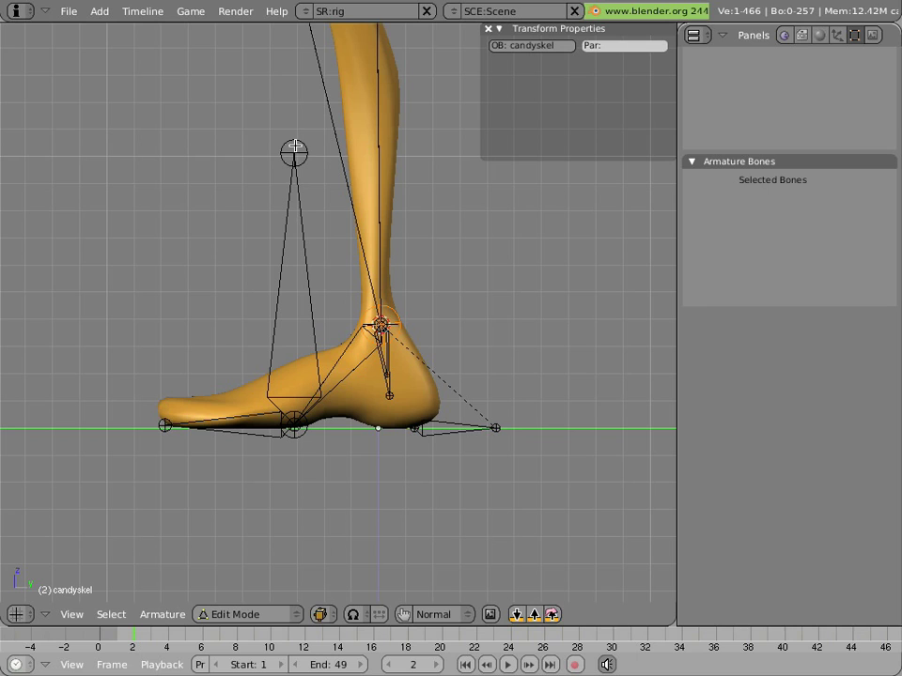
key("shift+s")
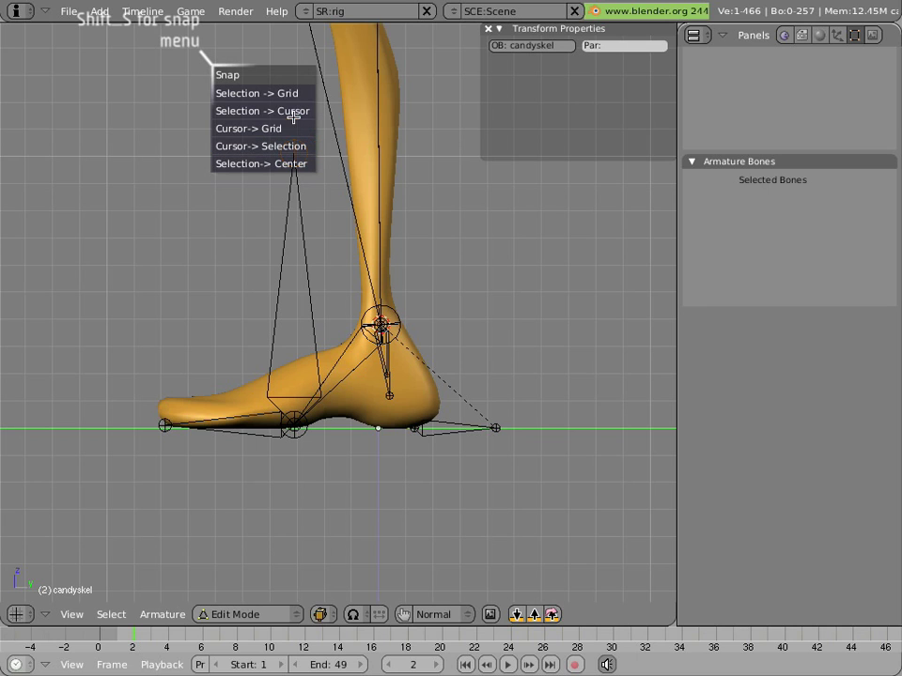
mouse_move(263, 109)
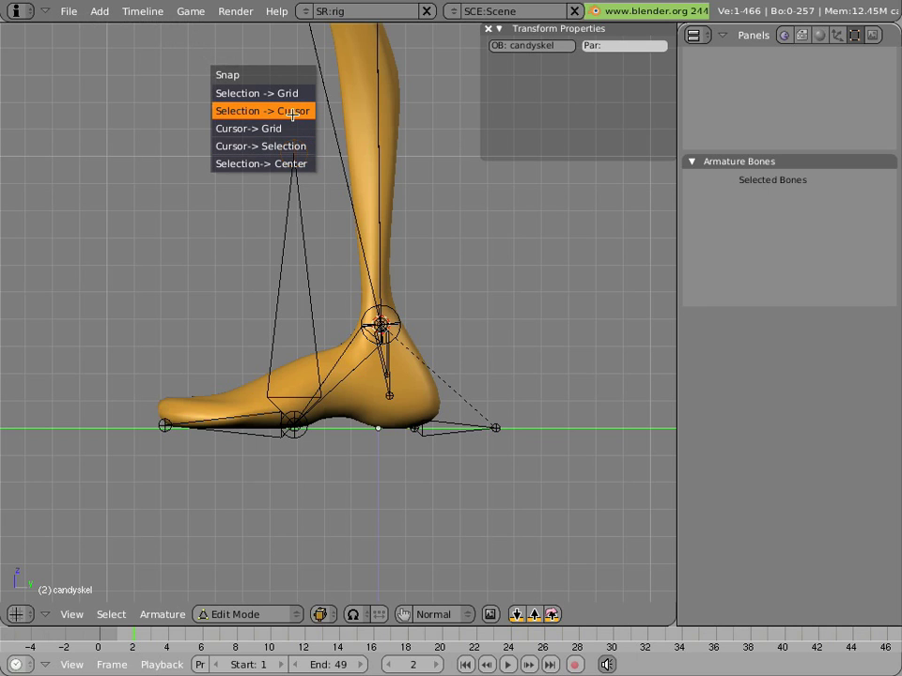
left_click(264, 109)
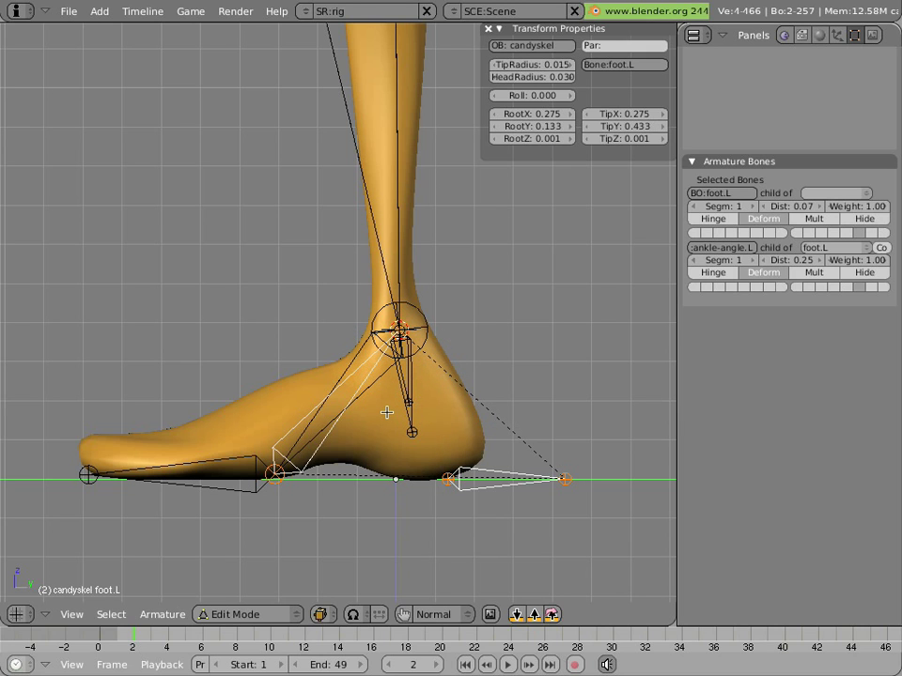
Step: Switch the armature to pose mode to work on ankle-angle.L
left_click(226, 614)
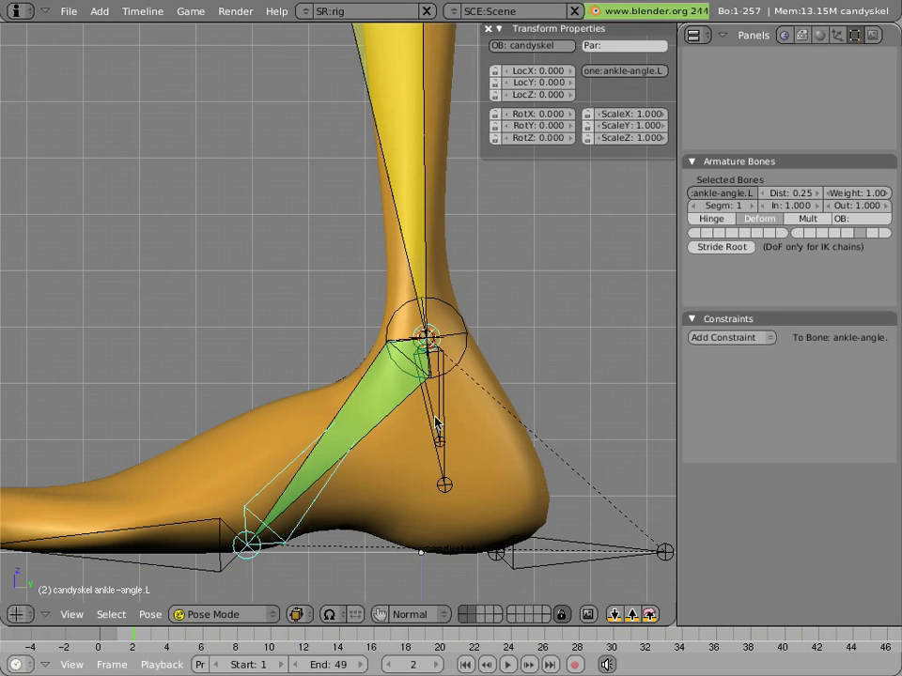
left_click(224, 614)
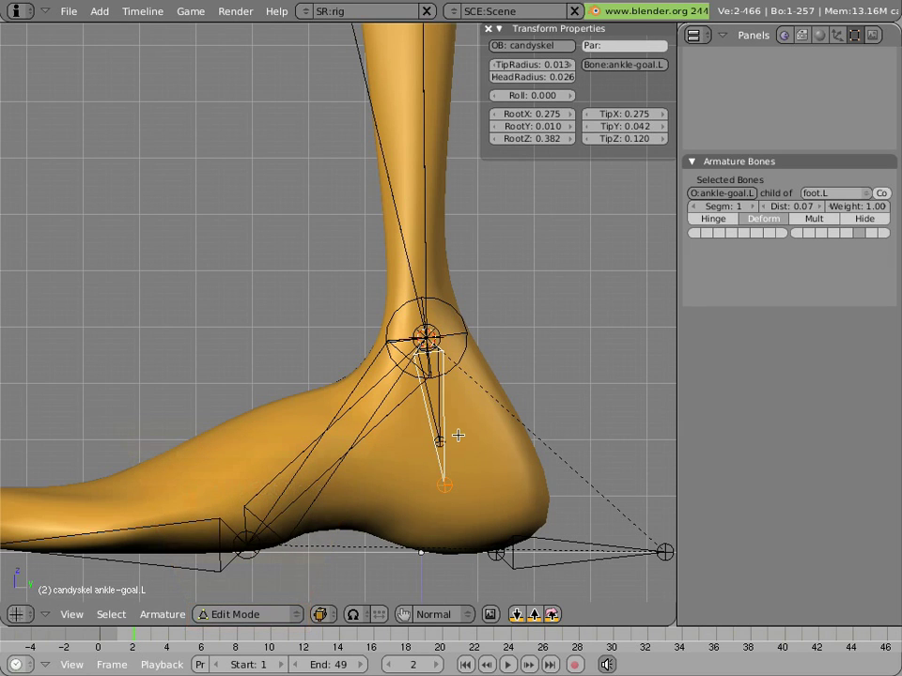
mouse_move(302, 515)
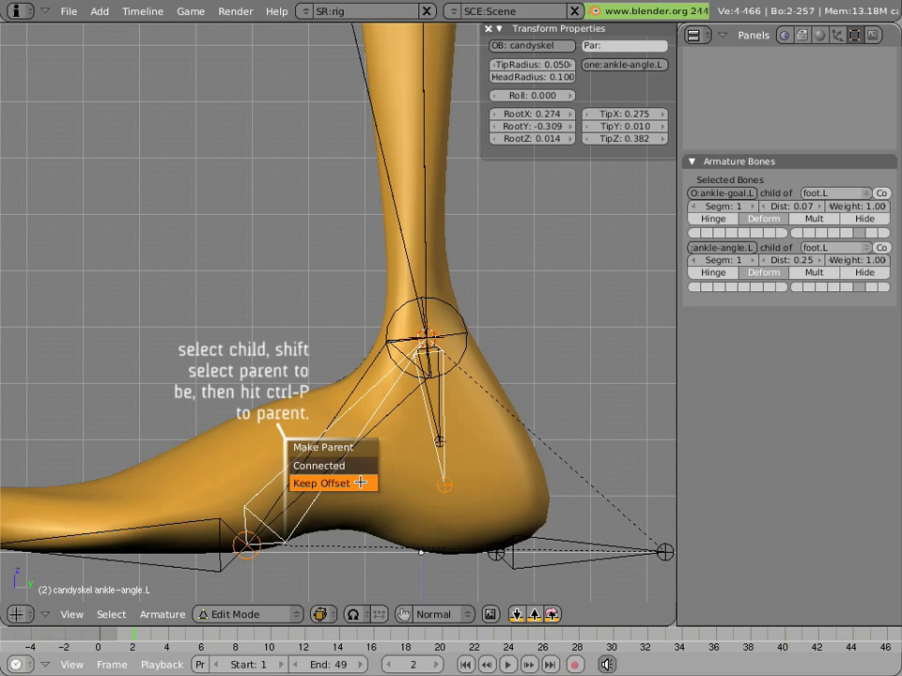
Step: Parent ankle-goal.L to ankle-angle.L keeping offset, then rotate ankle-angle.L to test the foot
left_click(322, 481)
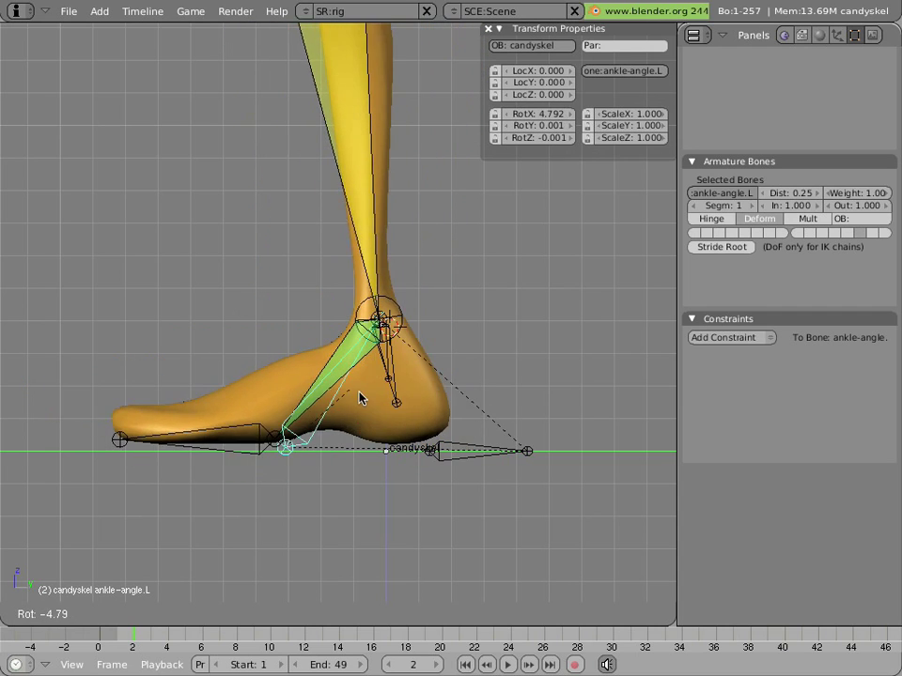
left_click_drag(360, 394, 385, 406)
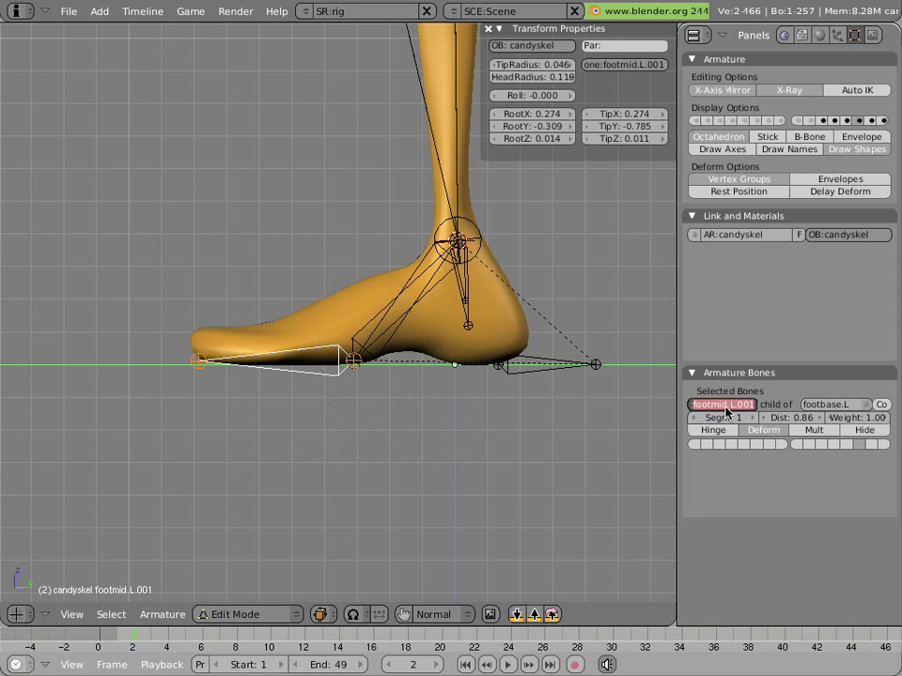
Step: Rename the duplicated bone to foot-angle.L and display the armature bones as B-Bones
left_click(722, 404)
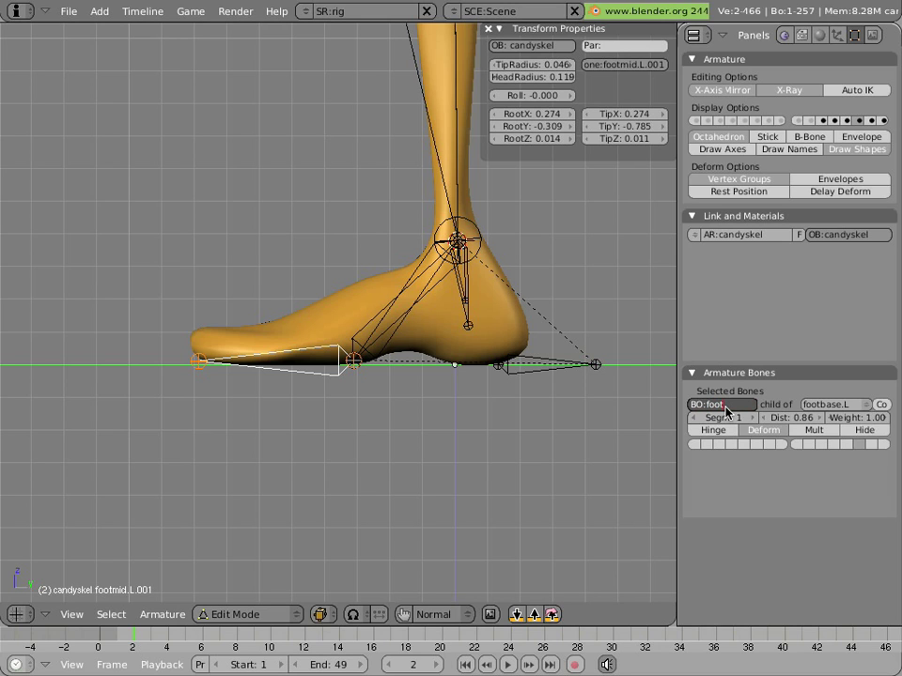
type(".angle.")
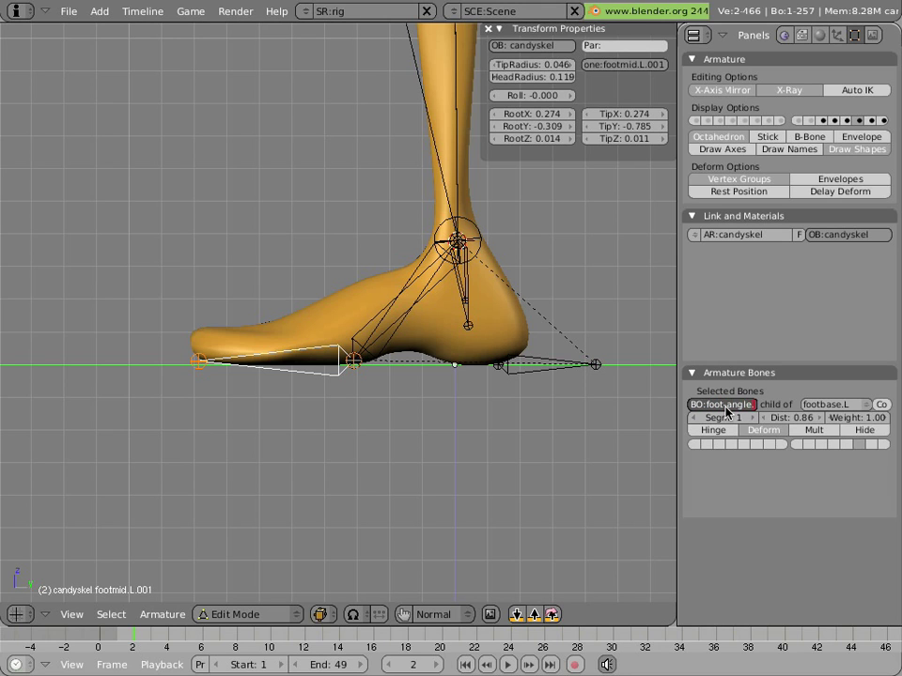
left_click(721, 404)
type(".L")
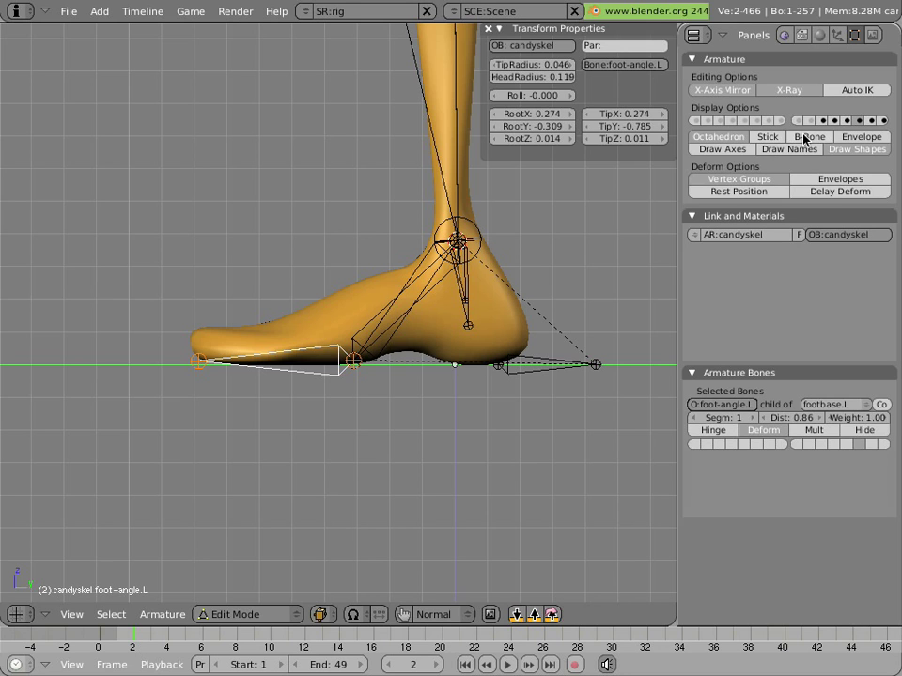
left_click(807, 136)
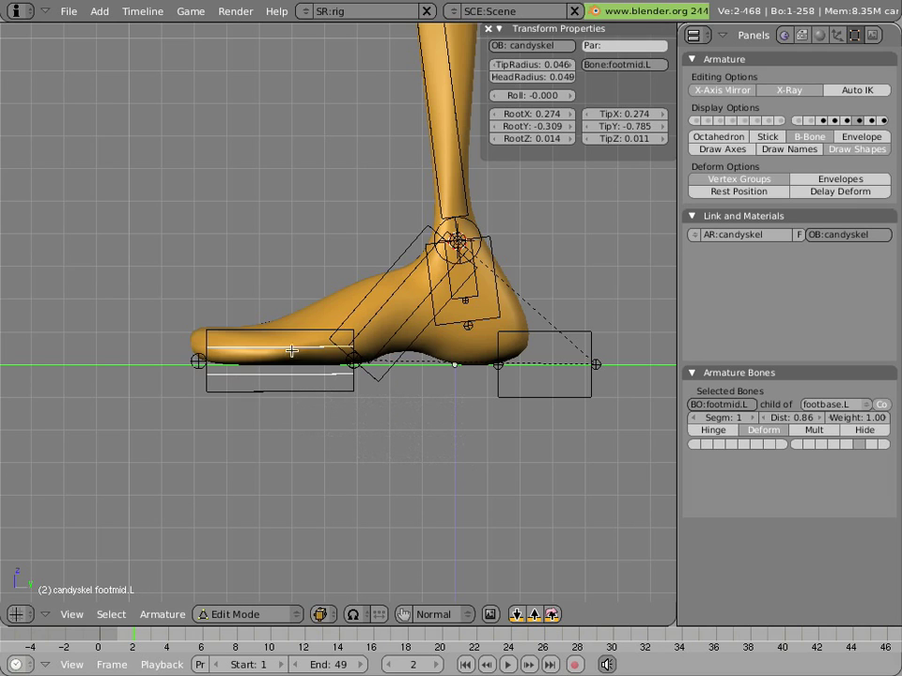
Step: Parent foot-angle.L to foot.L keeping its offset and return to pose mode
left_click(282, 361)
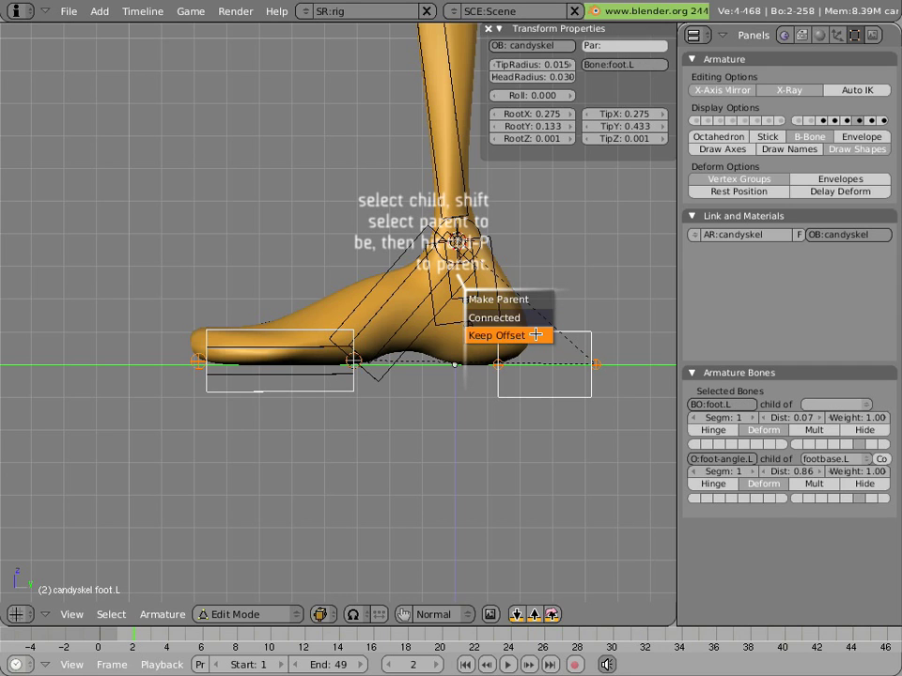
left_click(496, 334)
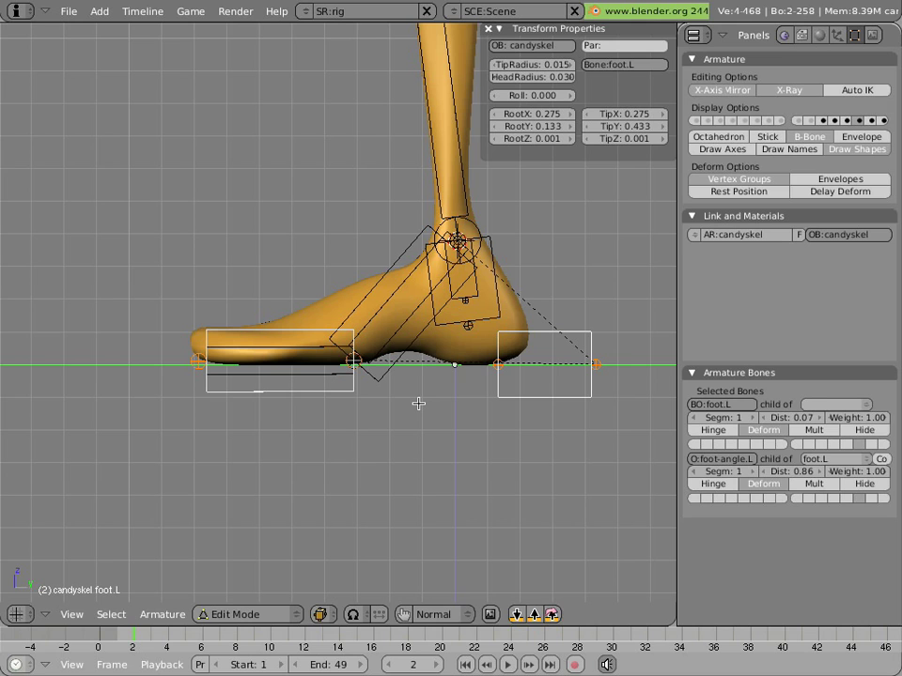
left_click(246, 615)
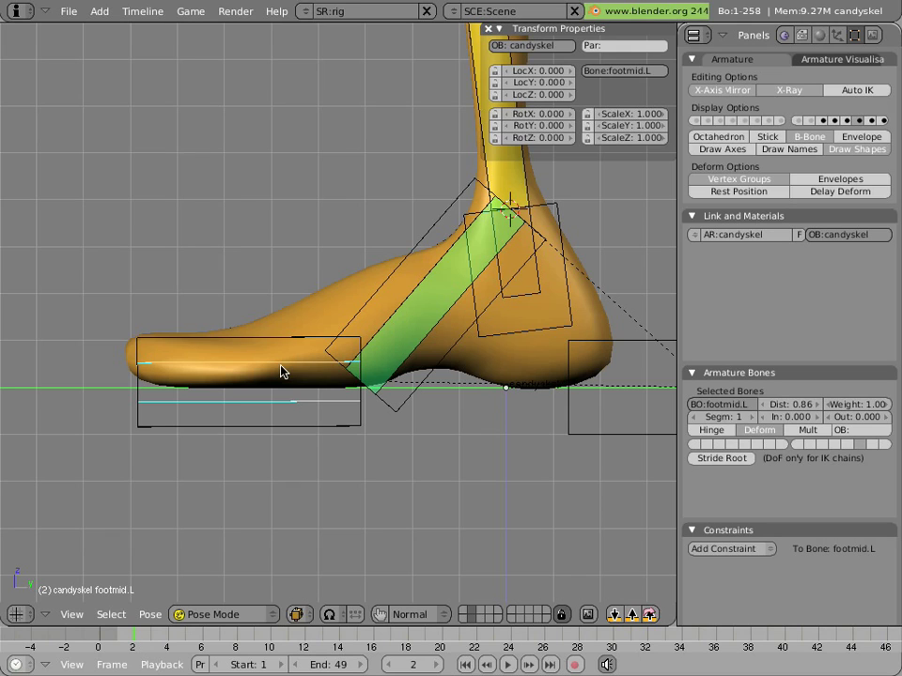
mouse_move(285, 353)
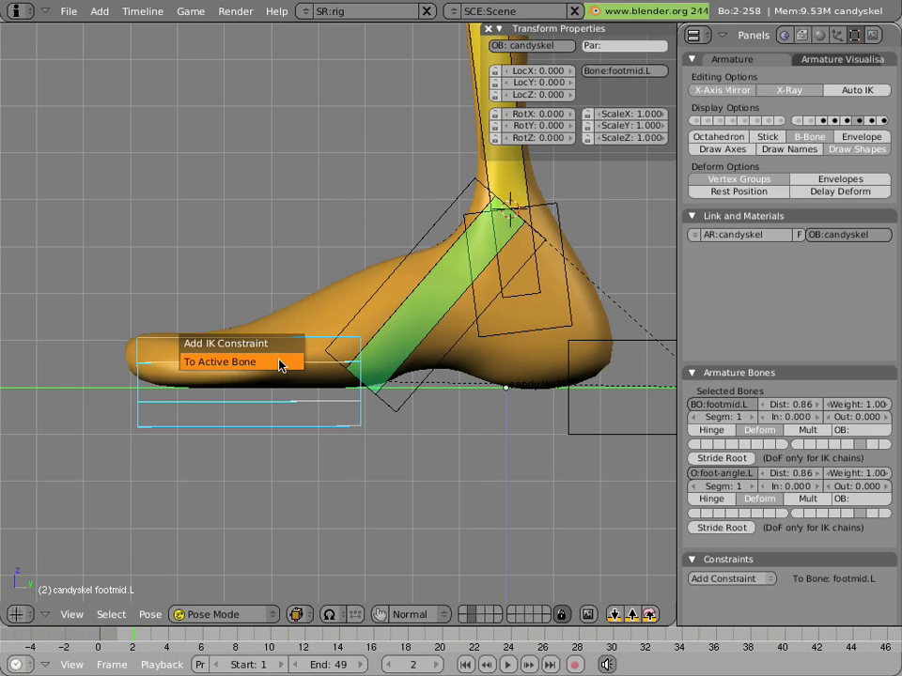
Step: Give footmid.L an IK constraint targeting foot-angle.L and rotate ankle-angle.L to test the bend
left_click(220, 361)
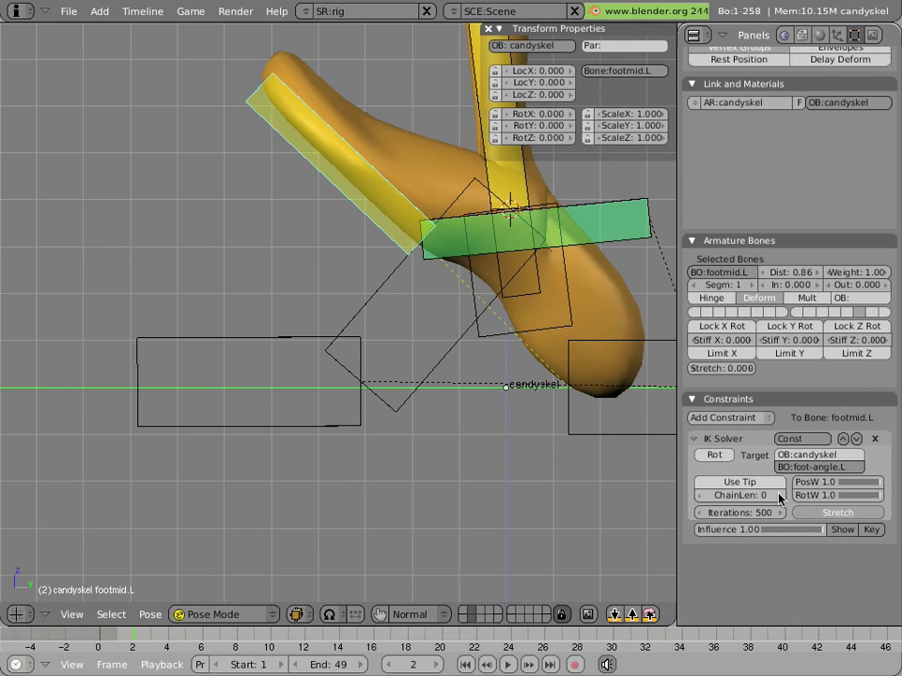
mouse_move(741, 496)
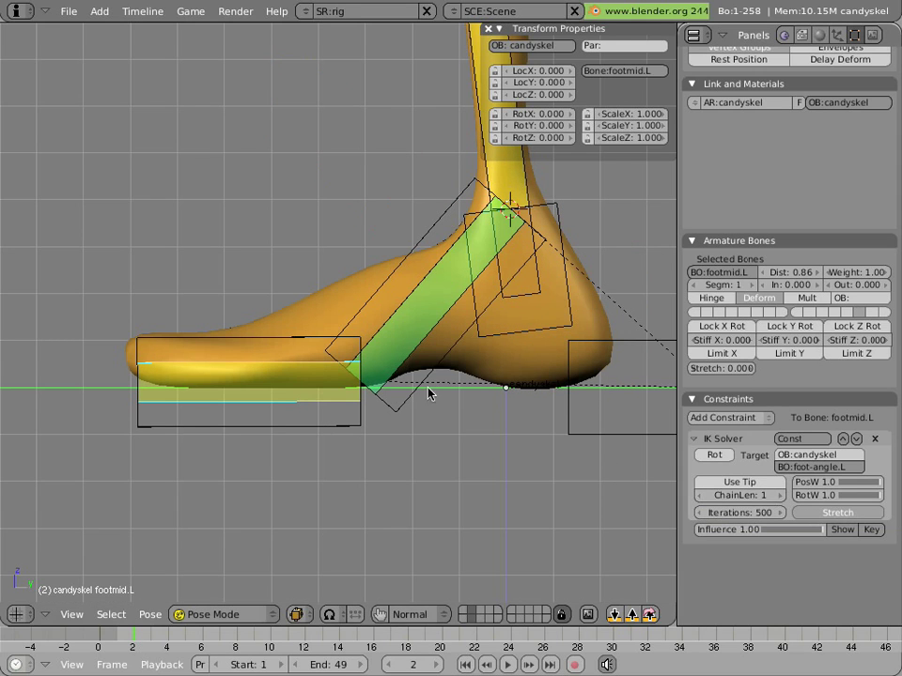
mouse_move(381, 305)
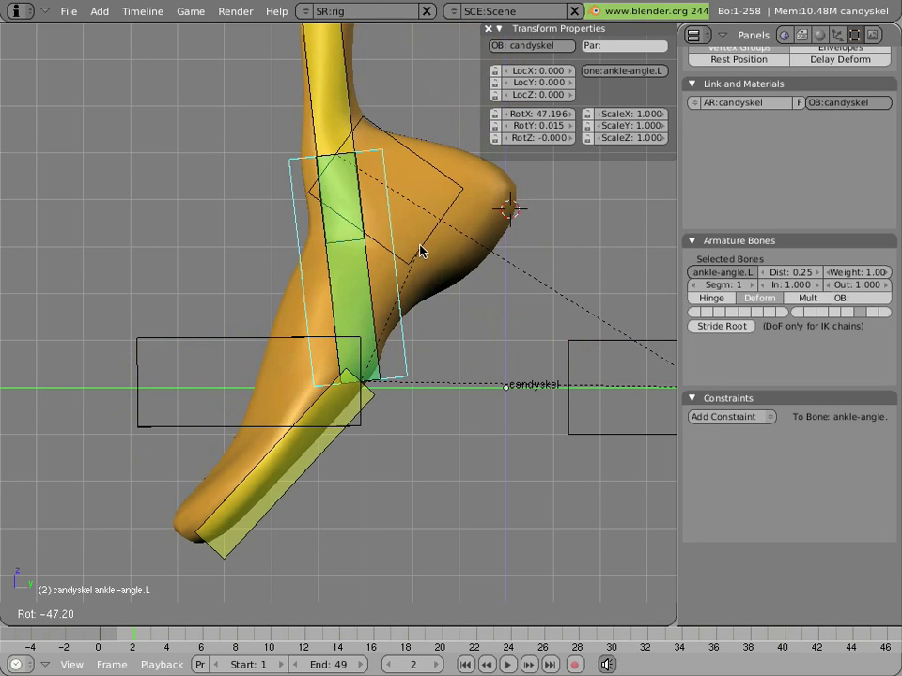
left_click_drag(421, 252, 474, 346)
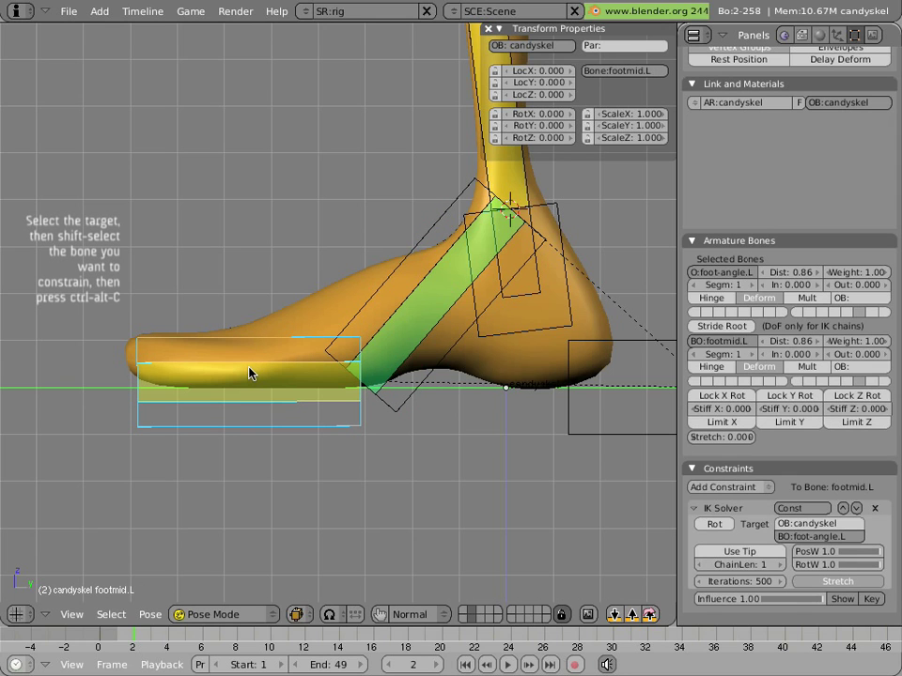
Step: Add a Copy Rotation constraint making the toe bone follow foot-angle.L
left_click(729, 487)
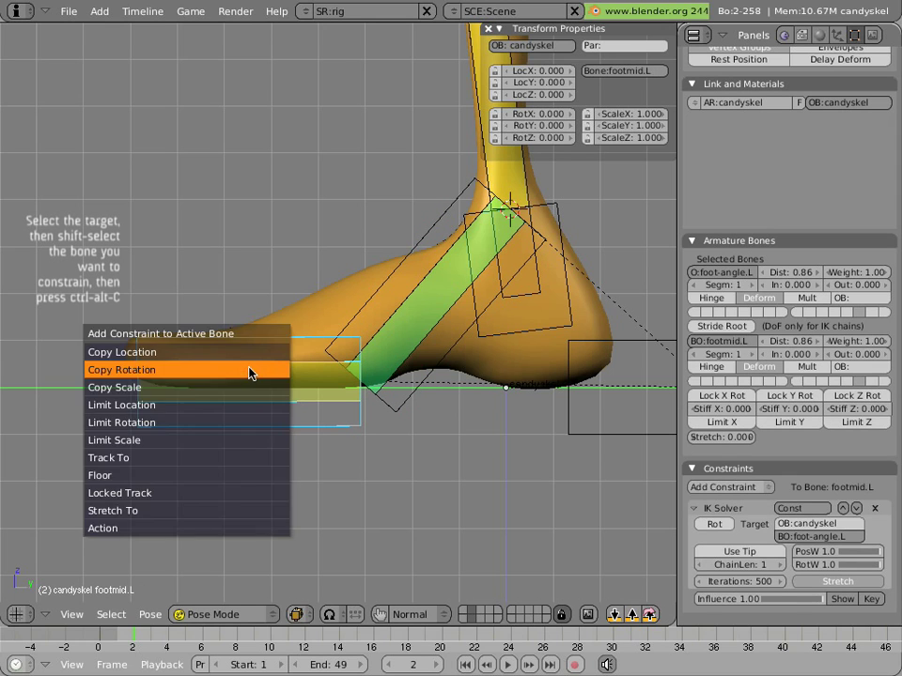
left_click(120, 368)
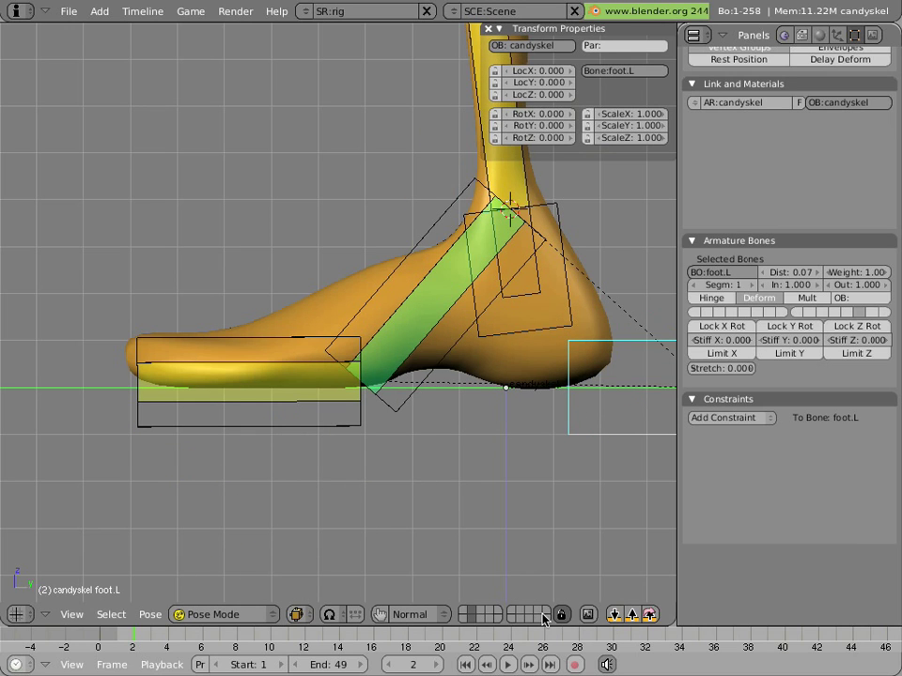
Step: Assign the curved MCBOTH object as foot.L's custom shape and select the control bones
left_click(533, 618)
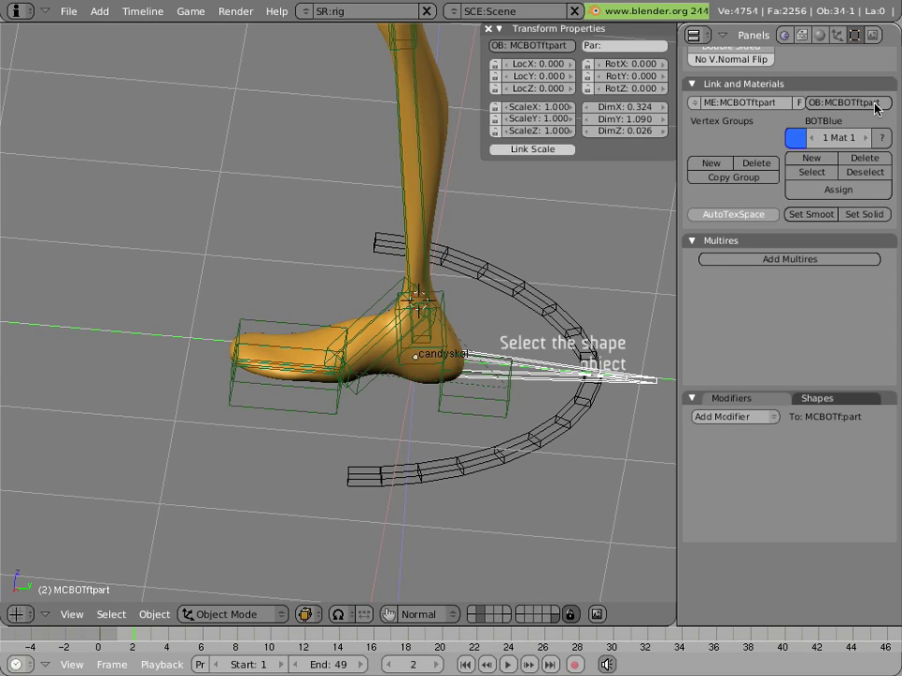
mouse_move(846, 102)
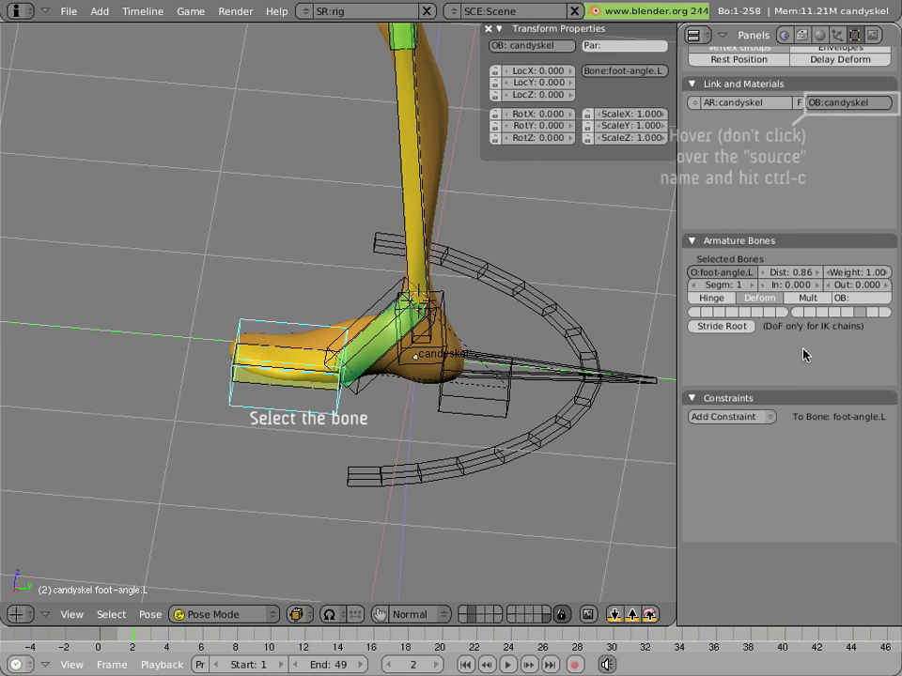
mouse_move(853, 296)
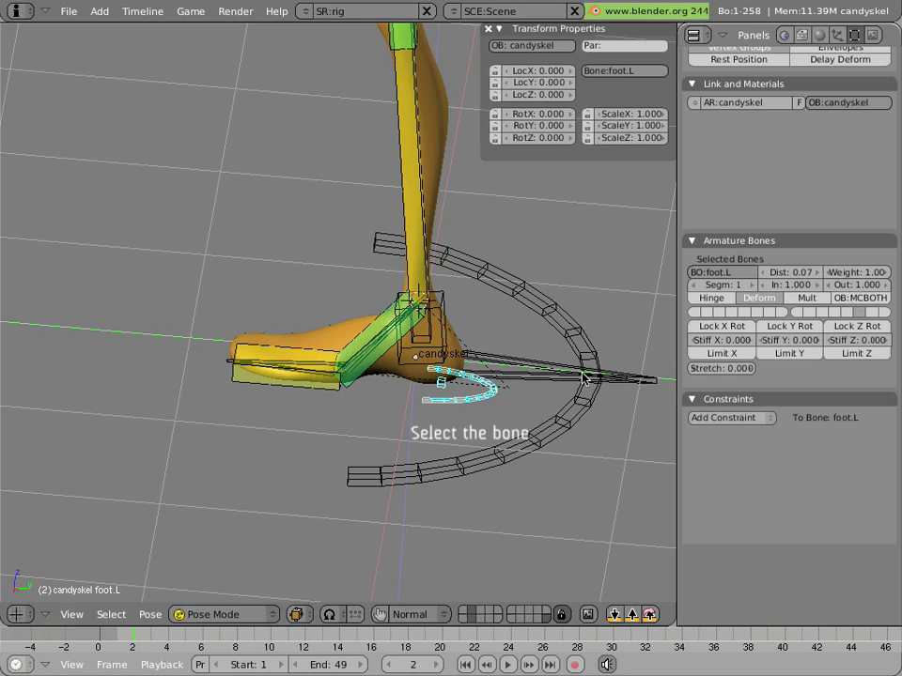
left_click(328, 380)
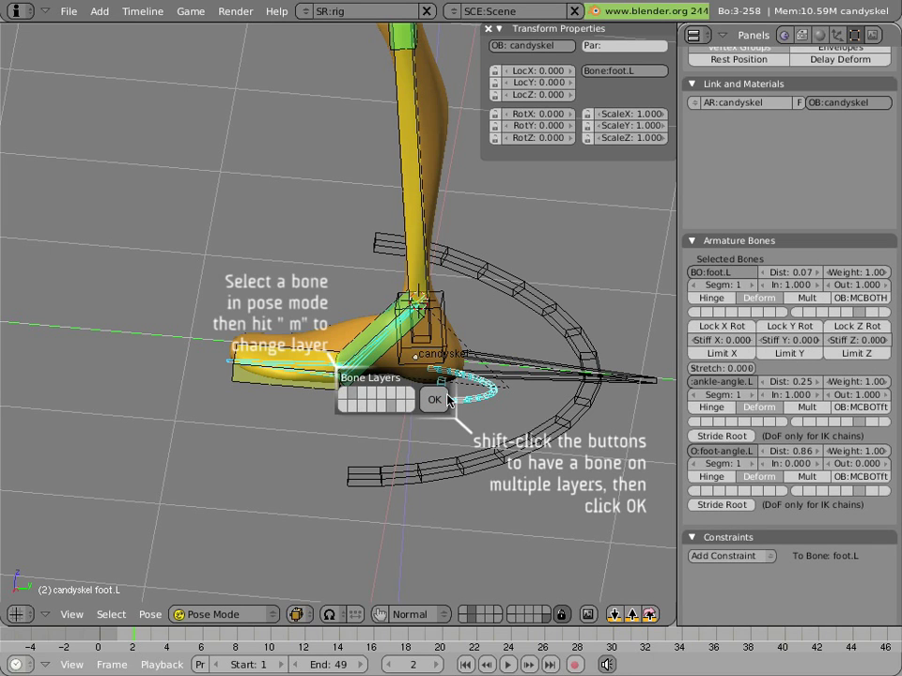
Step: Confirm moving the selected foot control bones to the animator bone layer
left_click(432, 399)
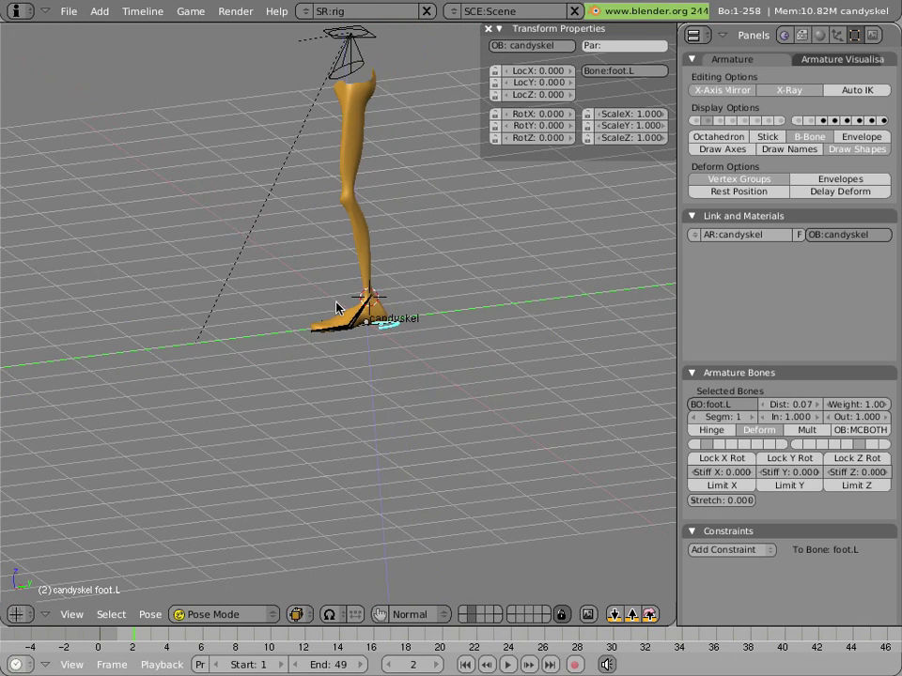
left_click_drag(367, 320, 354, 404)
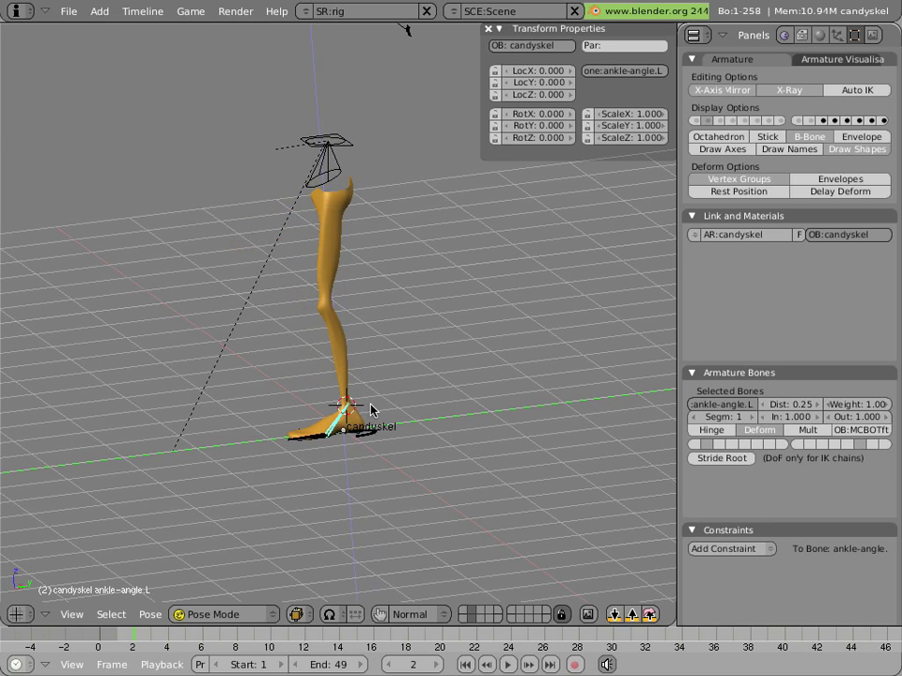
mouse_move(301, 436)
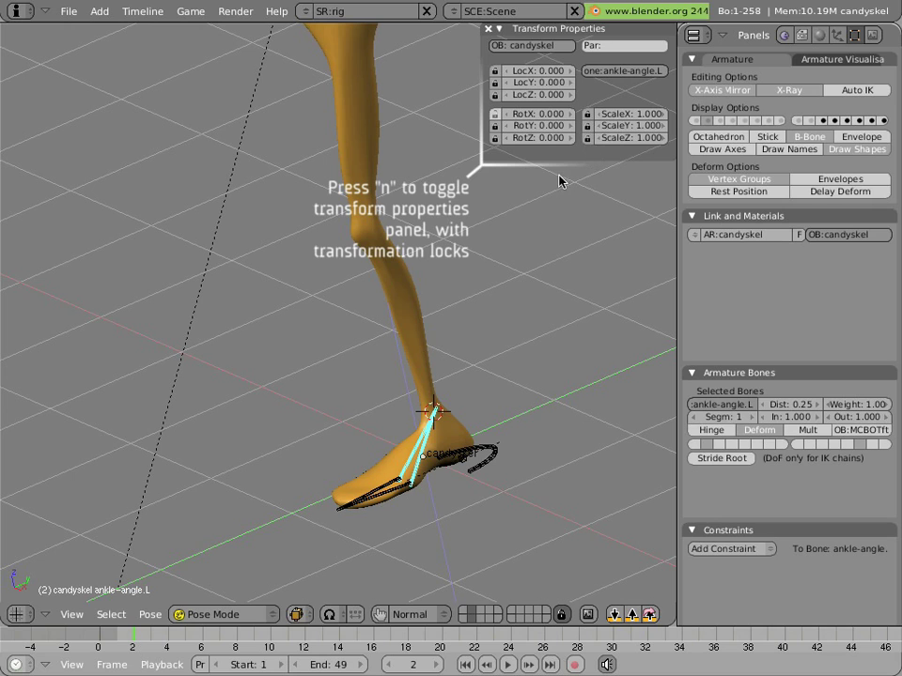
mouse_move(393, 618)
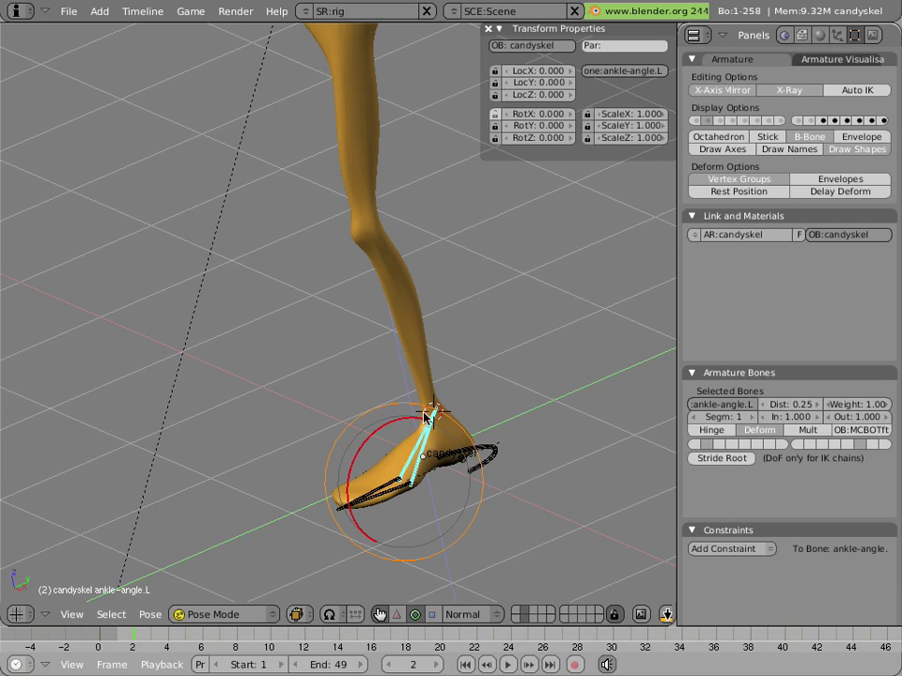
Step: Rotate ankle-angle.L to verify it still turns with its transform channels locked
left_click_drag(428, 417, 355, 457)
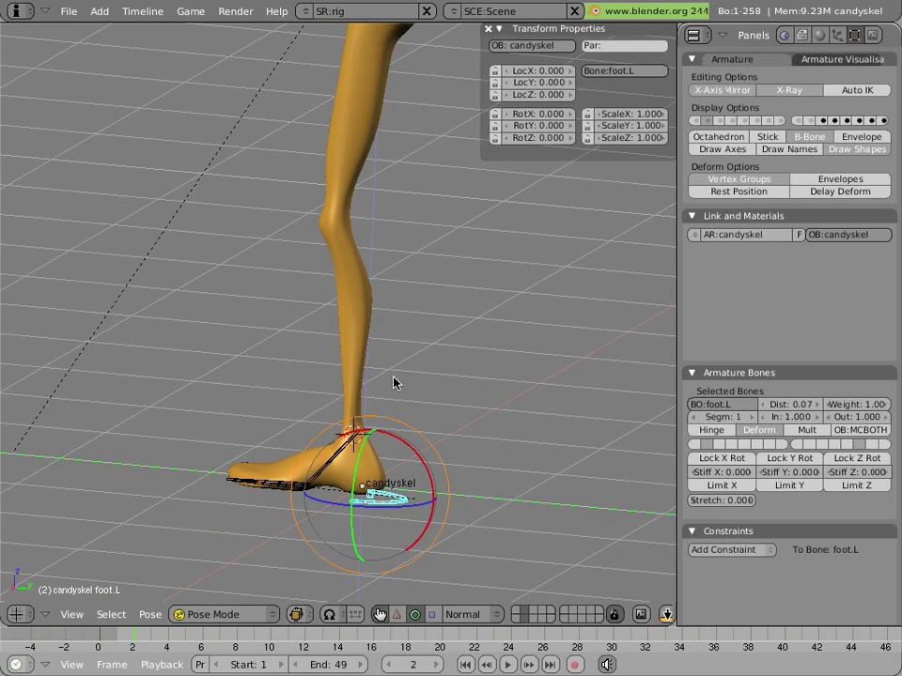
mouse_move(620, 223)
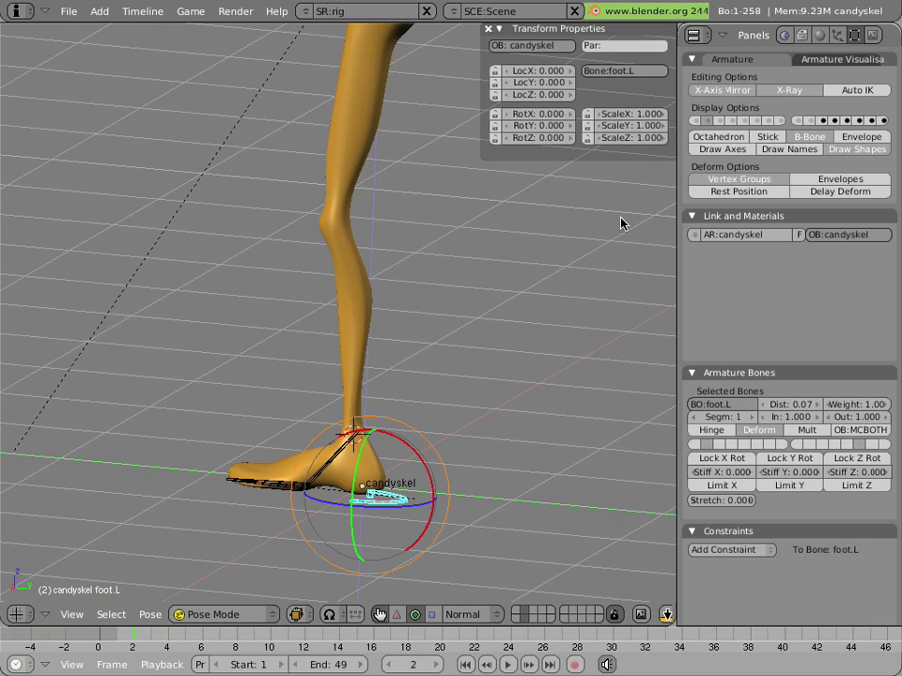